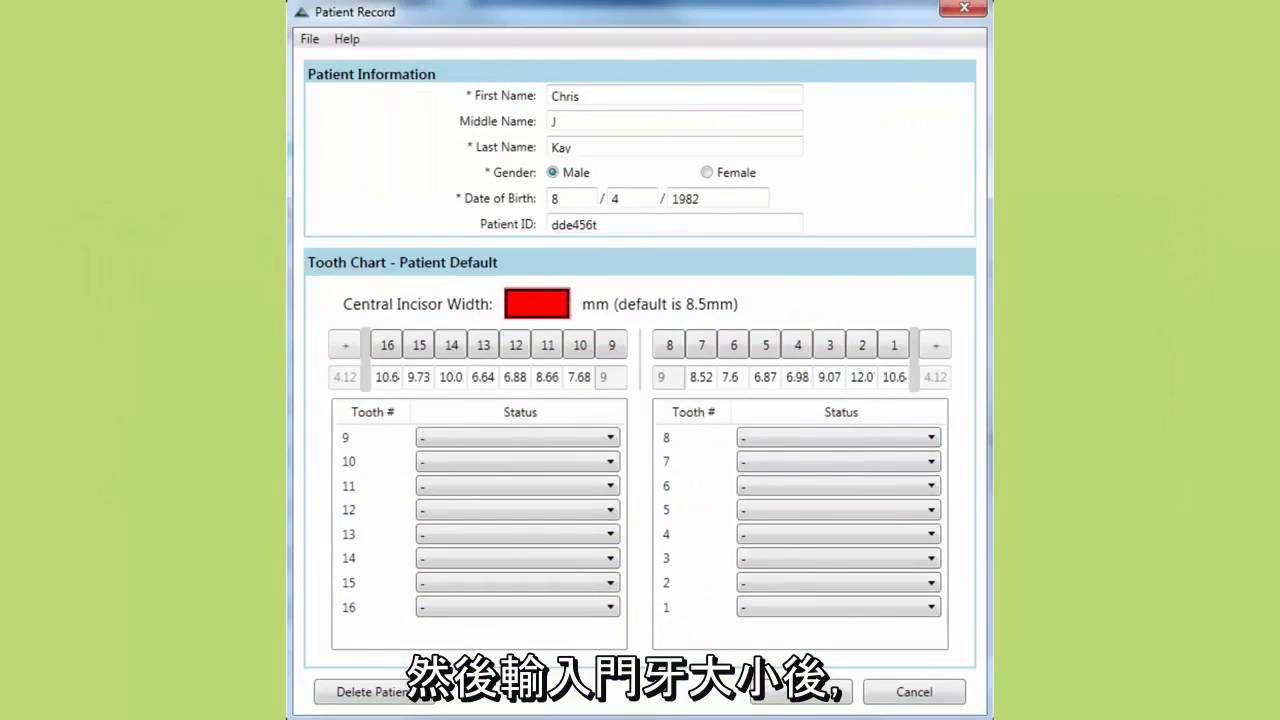
# Step: Enter 9.4 mm as the central incisor width so tooth sizes recalculate
pyautogui.click(536, 304)
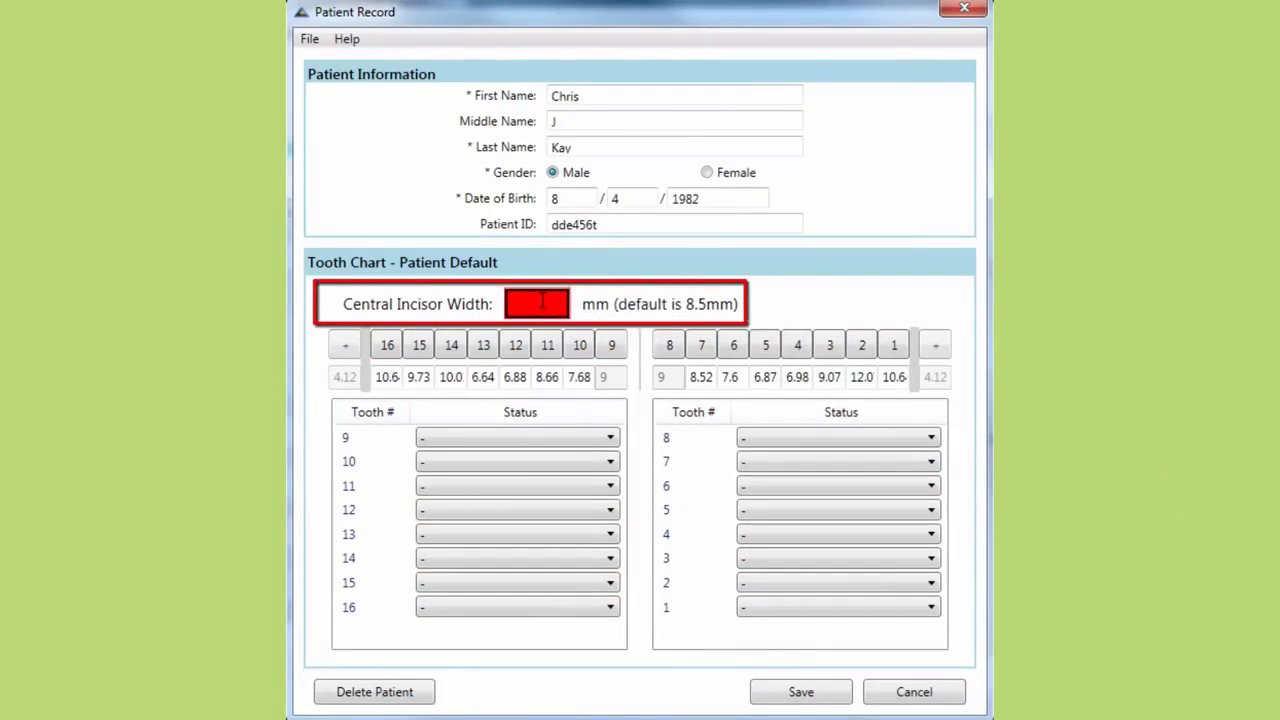
pyautogui.write('9')
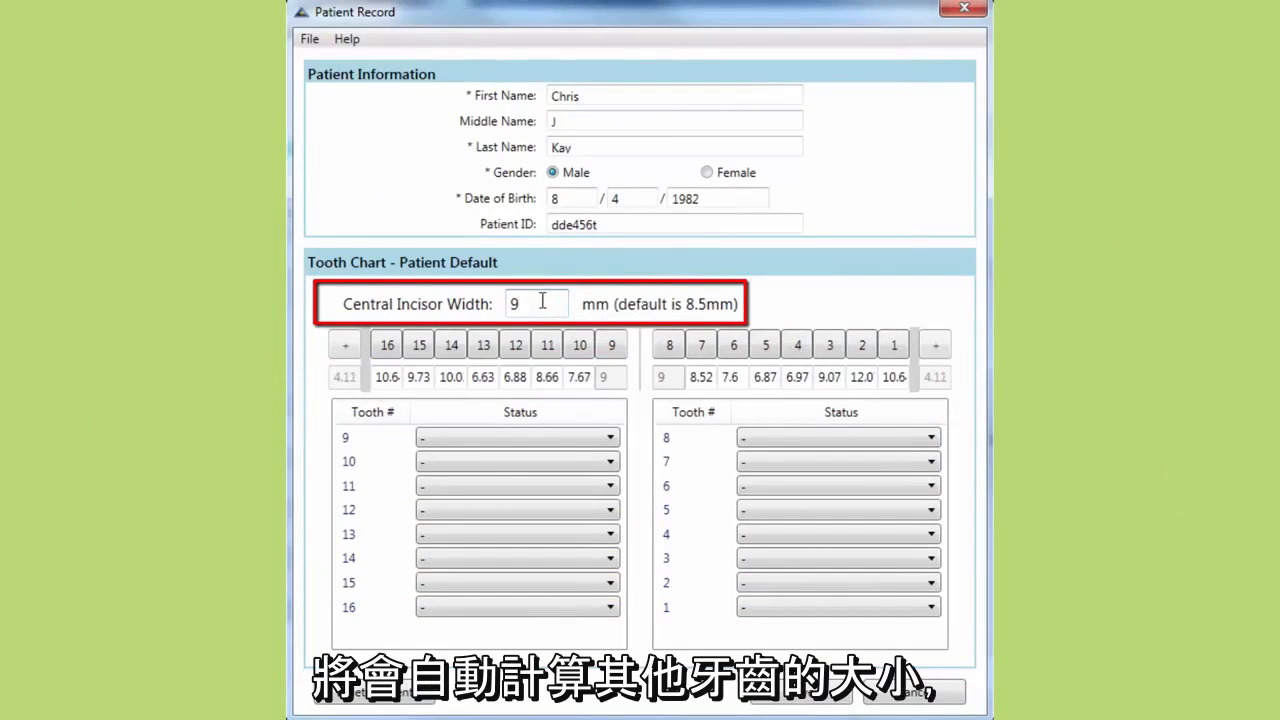
pyautogui.write('.4')
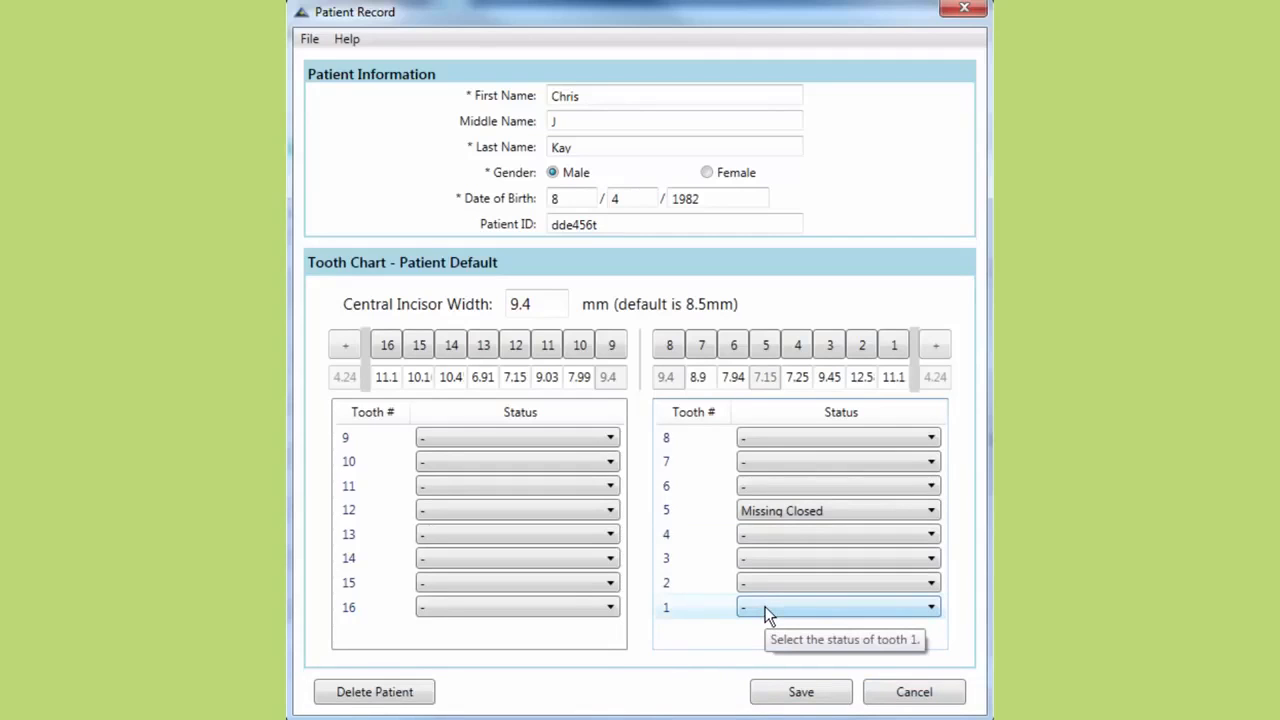
# Step: Set tooth 1's status to Missing Open from its status list
pyautogui.click(836, 608)
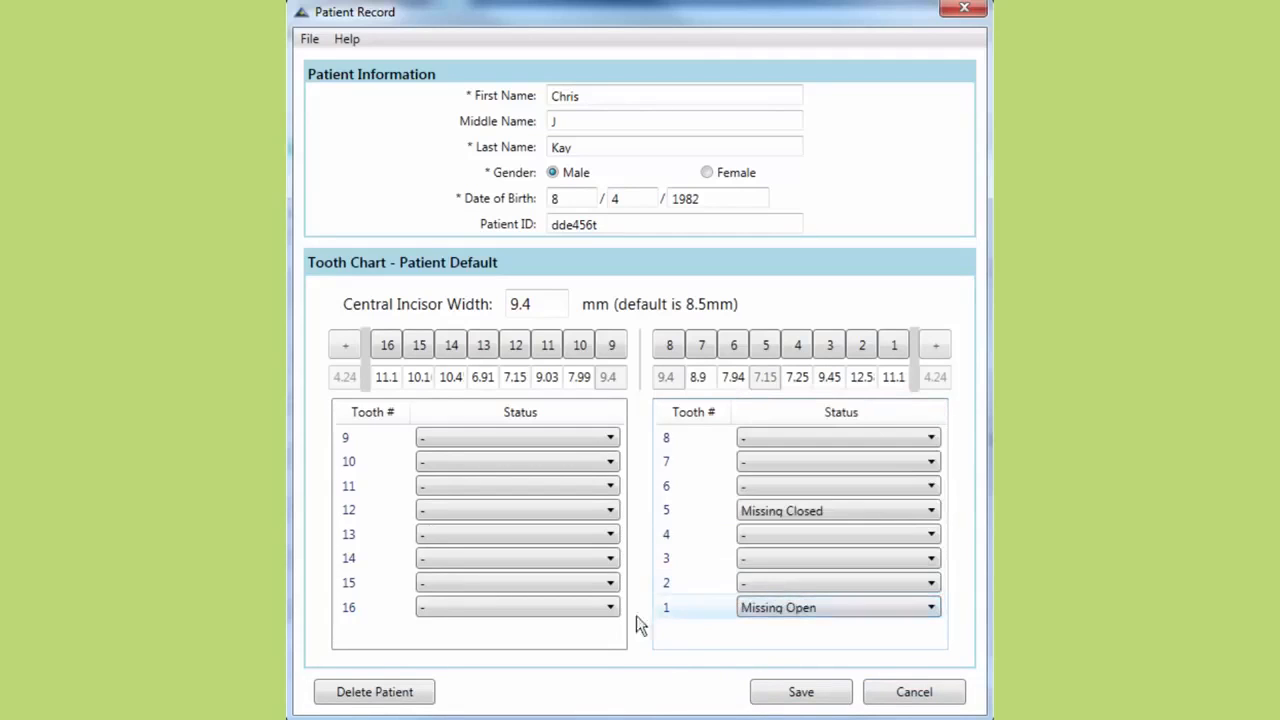
pyautogui.click(516, 608)
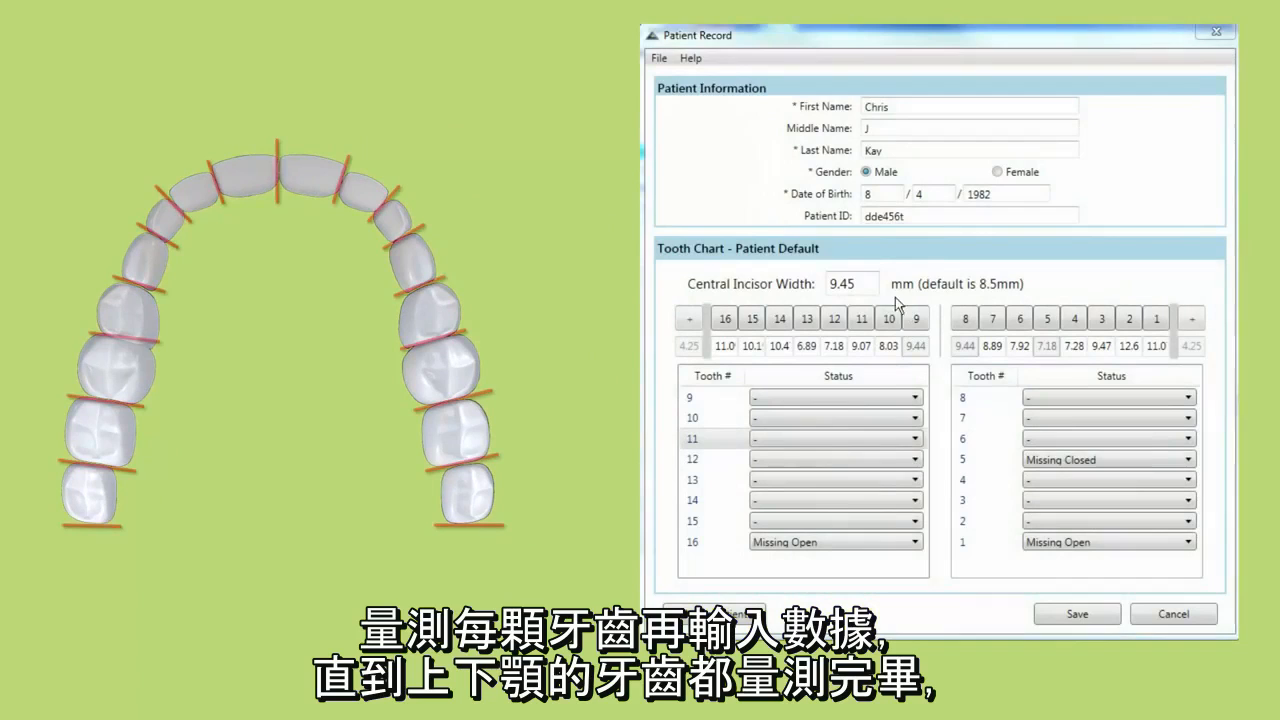
# Step: Enter the measured width 11.09 for tooth 1 in its size box
pyautogui.click(852, 284)
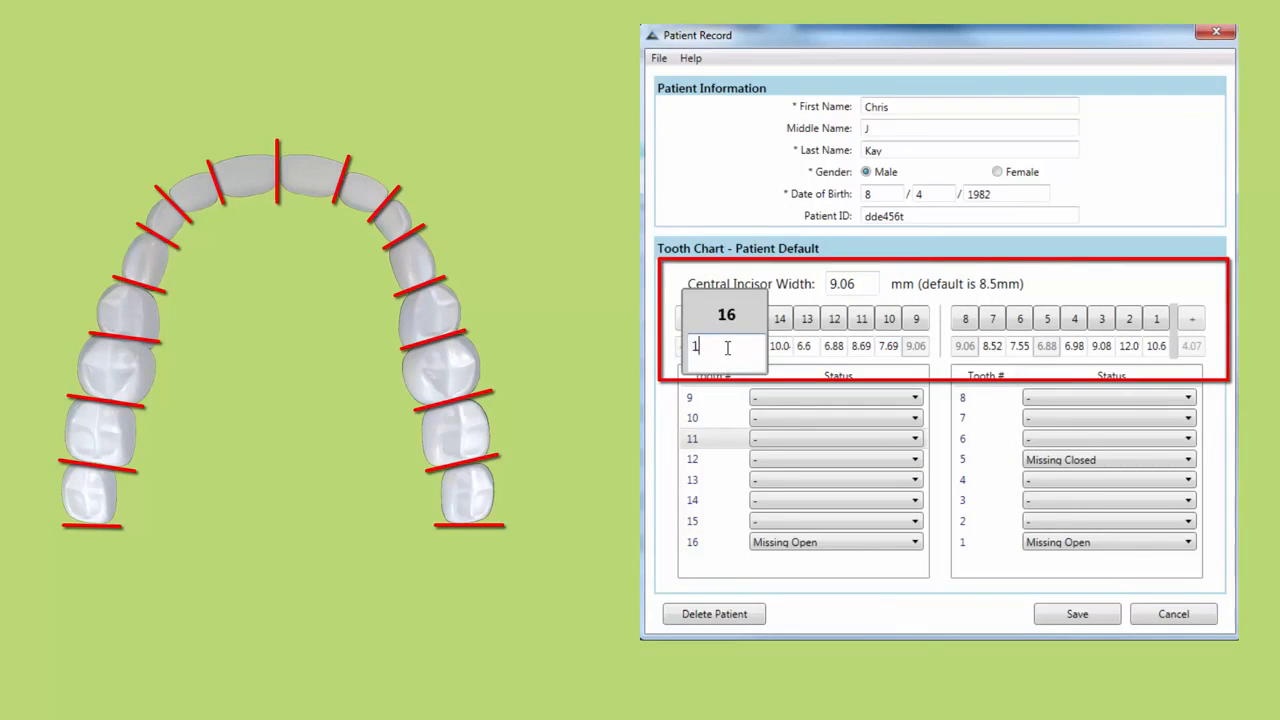
pyautogui.write('1.0')
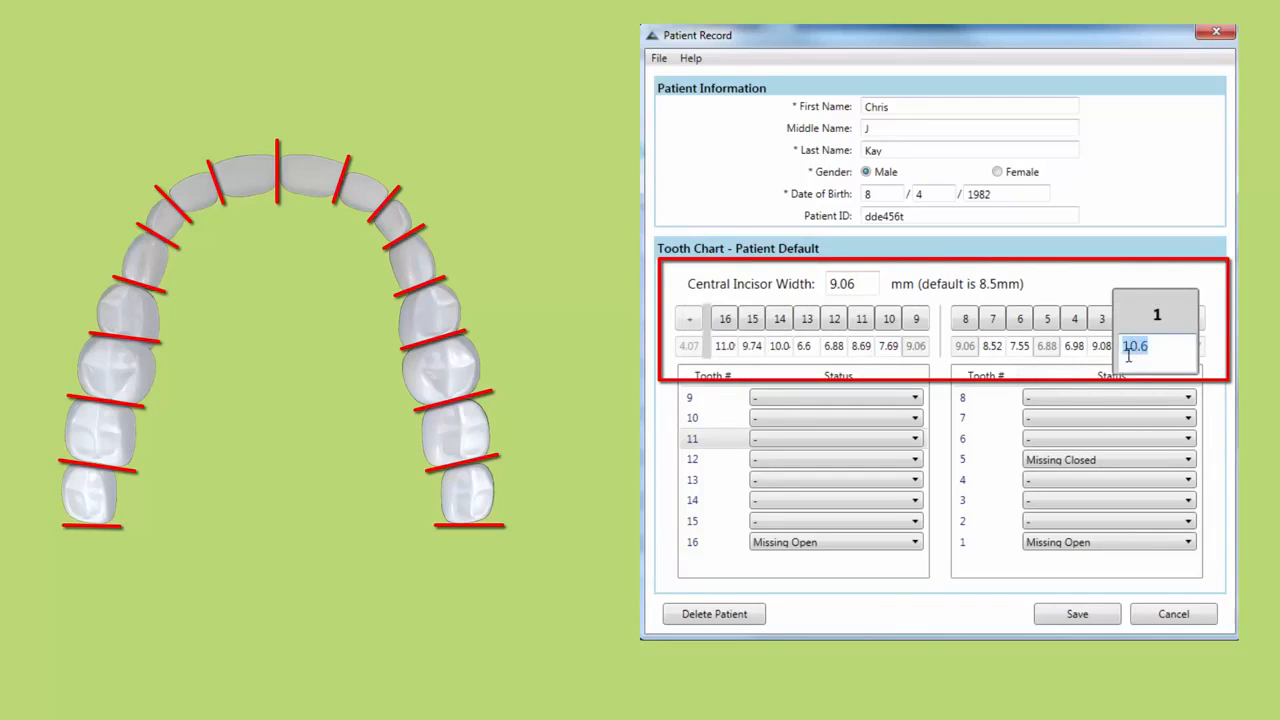
pyautogui.write('11.')
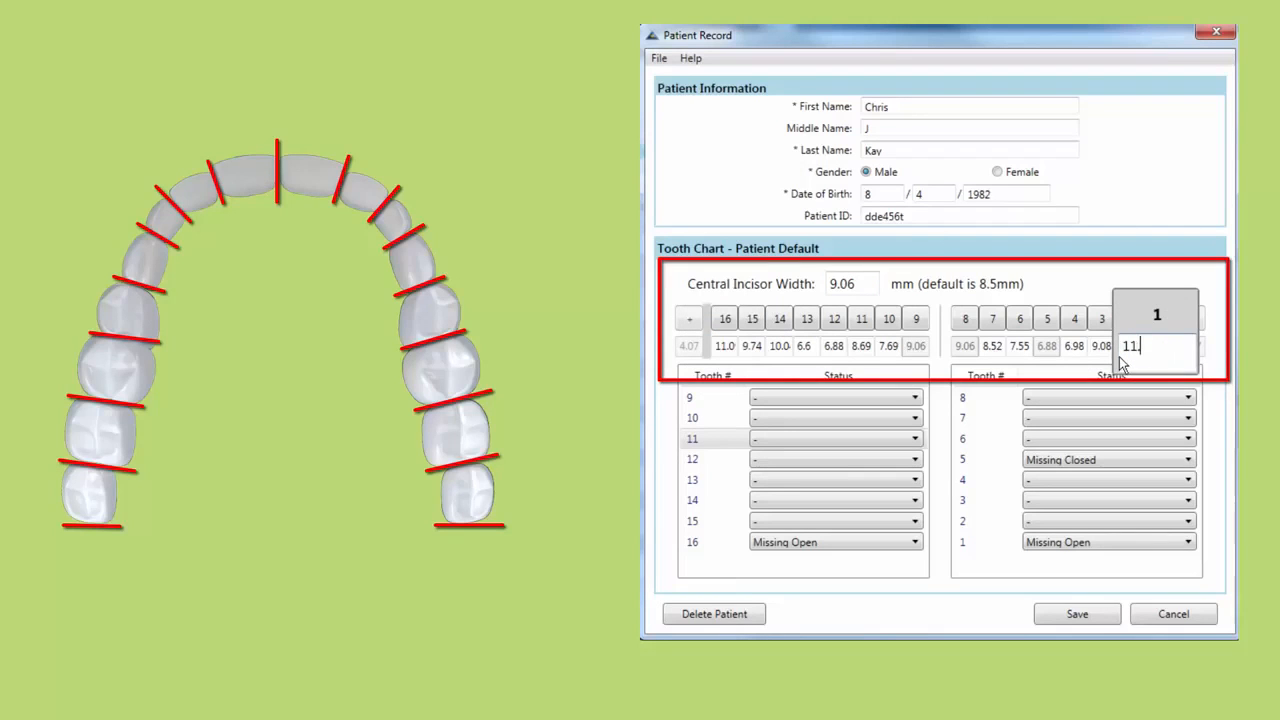
pyautogui.write('09')
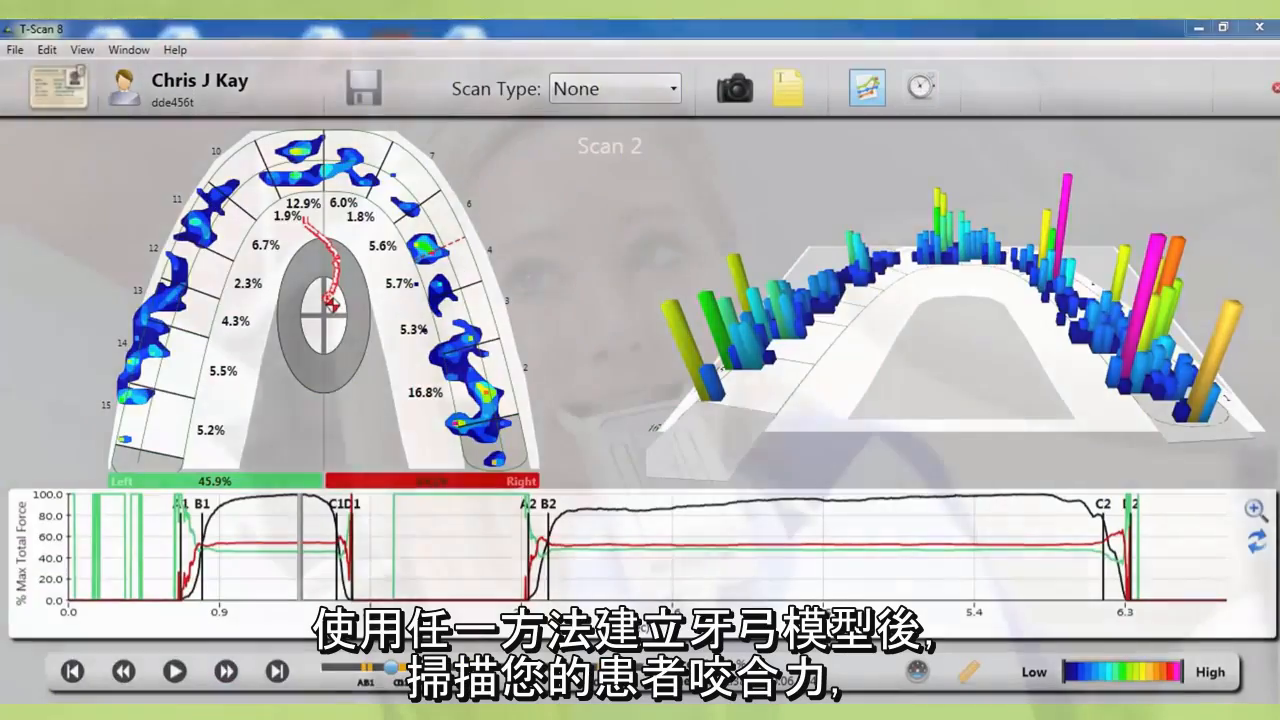
# Step: Save the patient record and return to the bite-force scan window
pyautogui.click(172, 672)
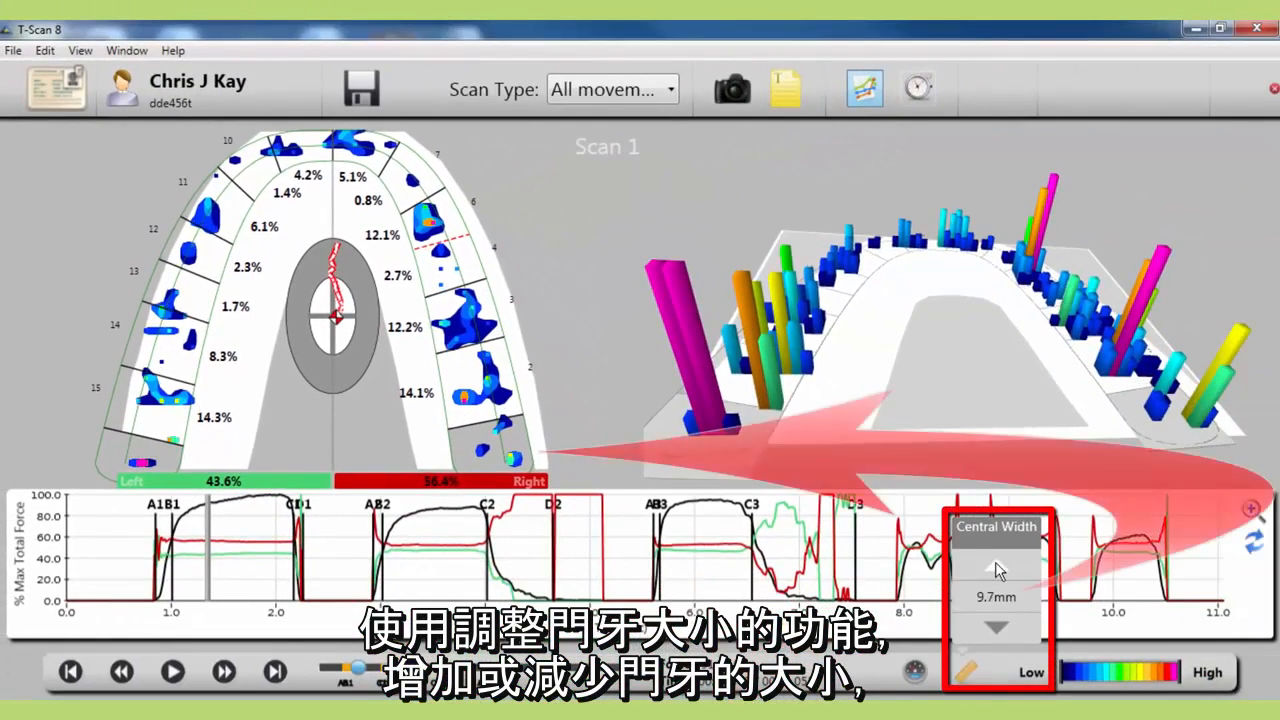
# Step: Raise the arch model's central incisor width from 9.7 to 11.7 mm with the Central Width up arrow
pyautogui.click(996, 568)
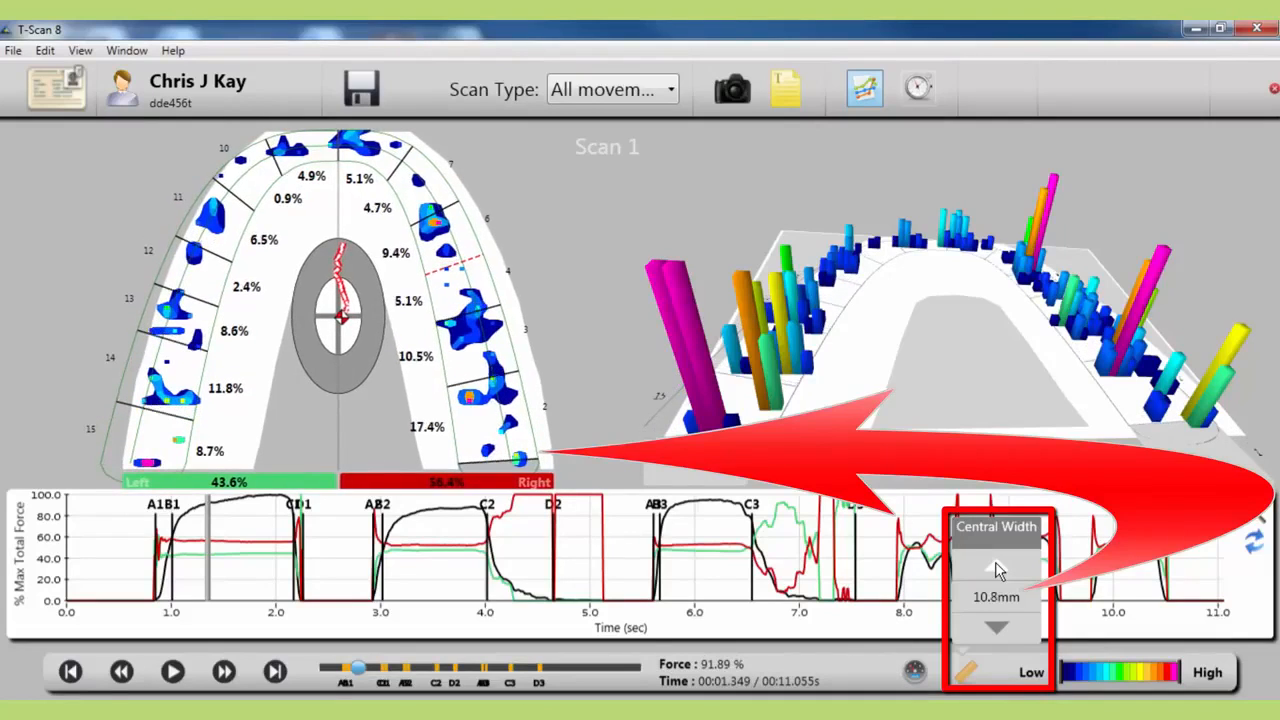
pyautogui.click(996, 568)
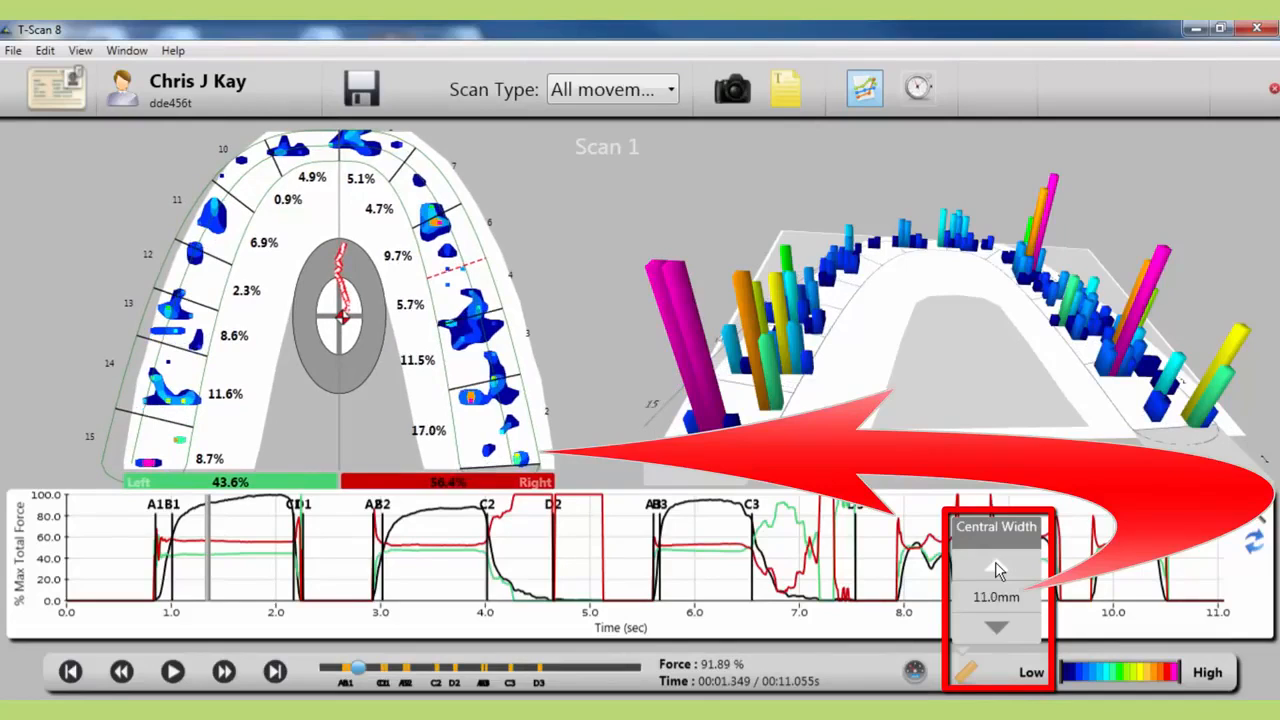
pyautogui.click(996, 568)
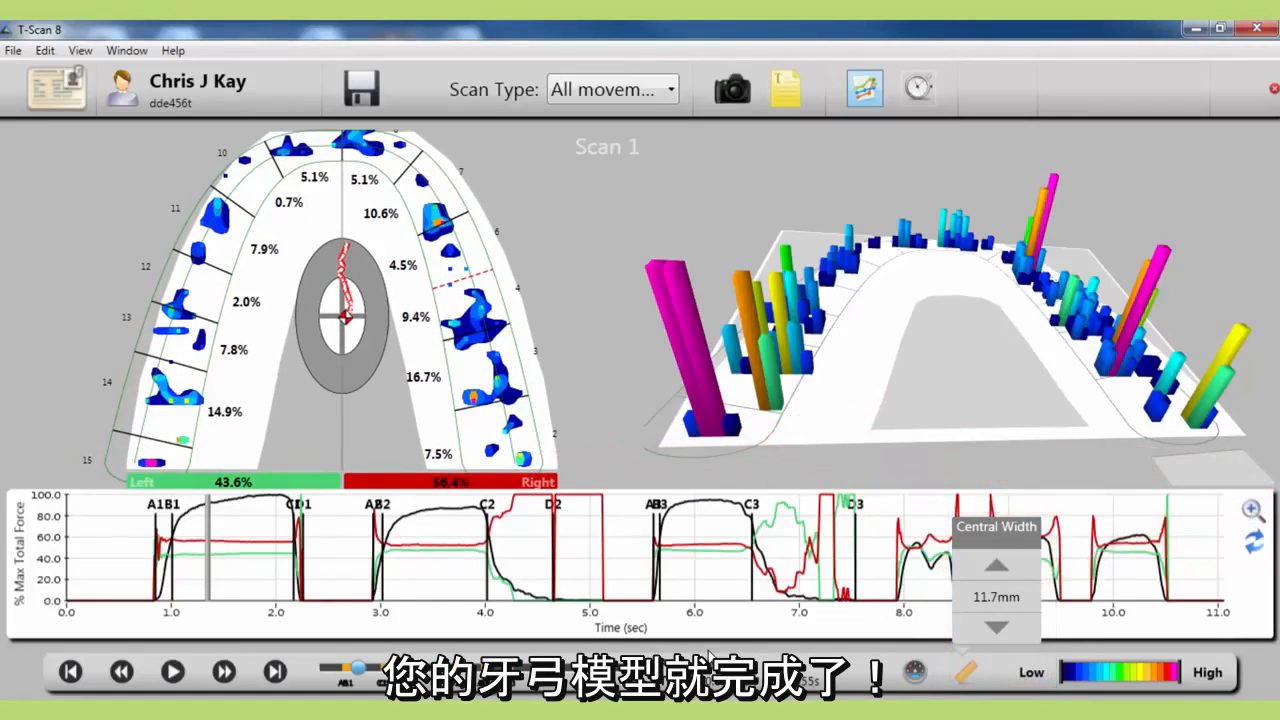
pyautogui.click(172, 672)
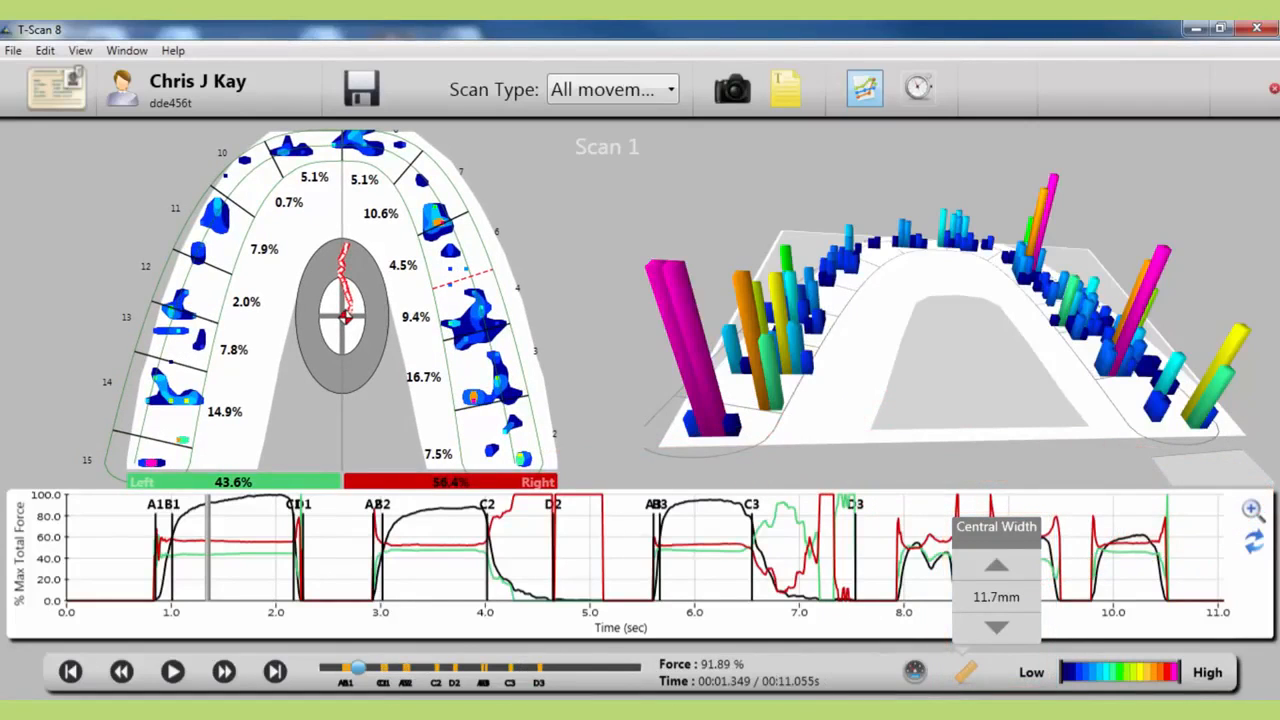